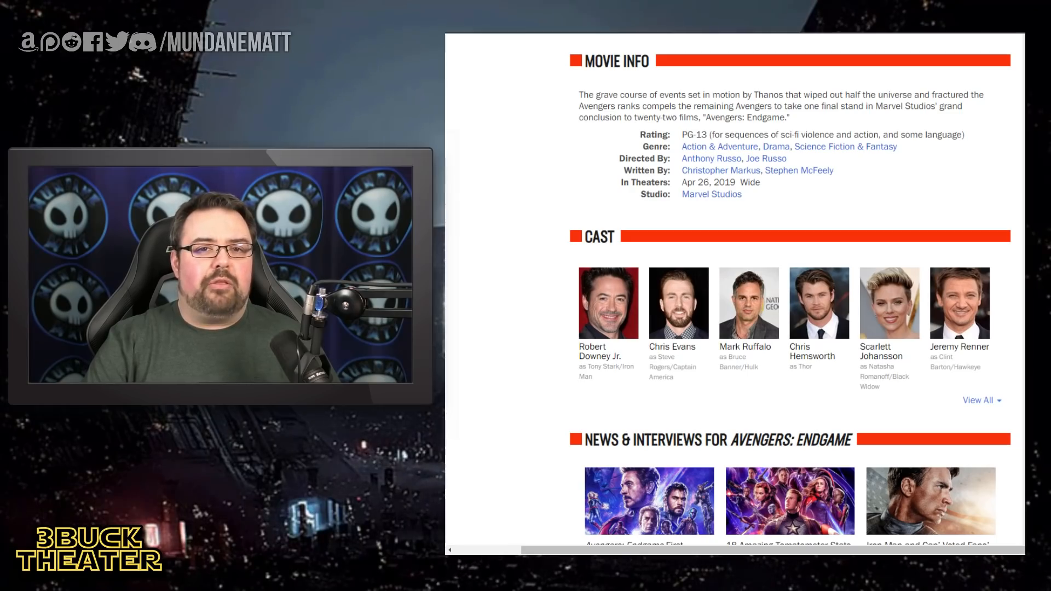
{"action": "scroll", "scroll_direction": "down", "scroll_amount": 3}
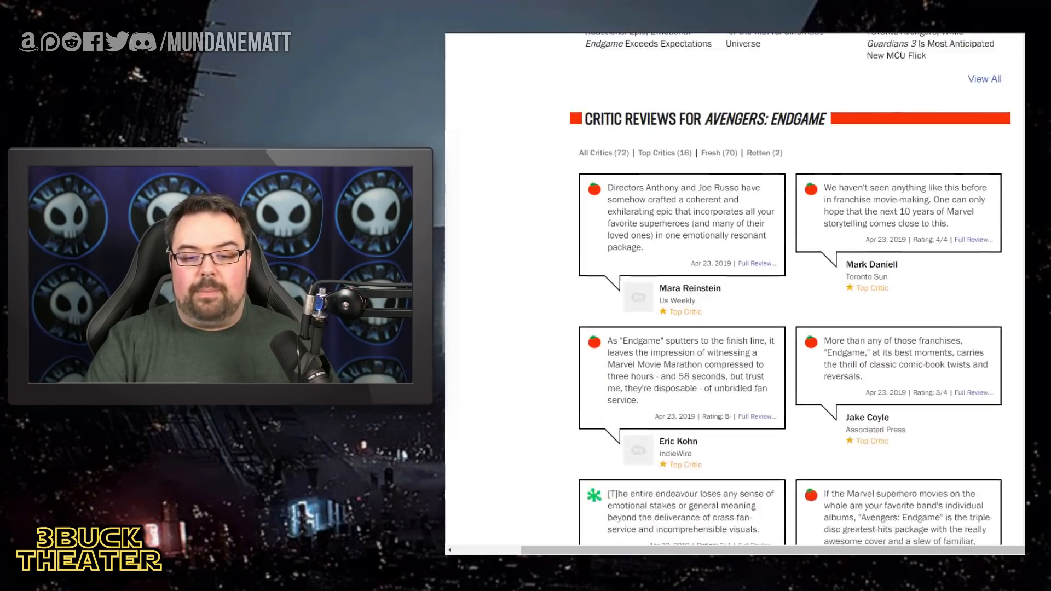
{"action": "scroll", "scroll_direction": "down", "scroll_amount": 3}
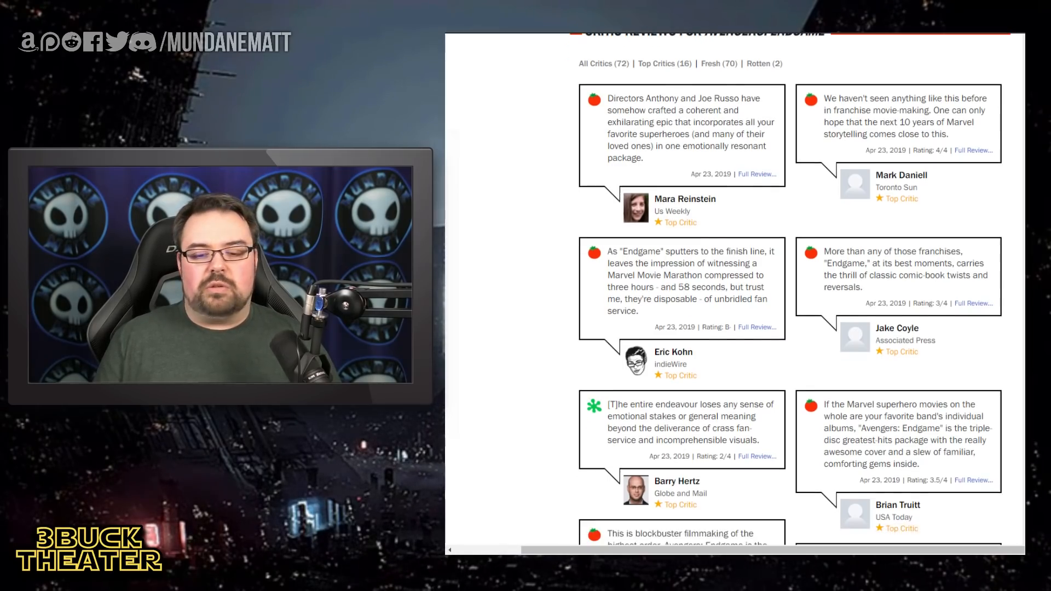
{"action": "scroll", "scroll_direction": "down", "scroll_amount": 3}
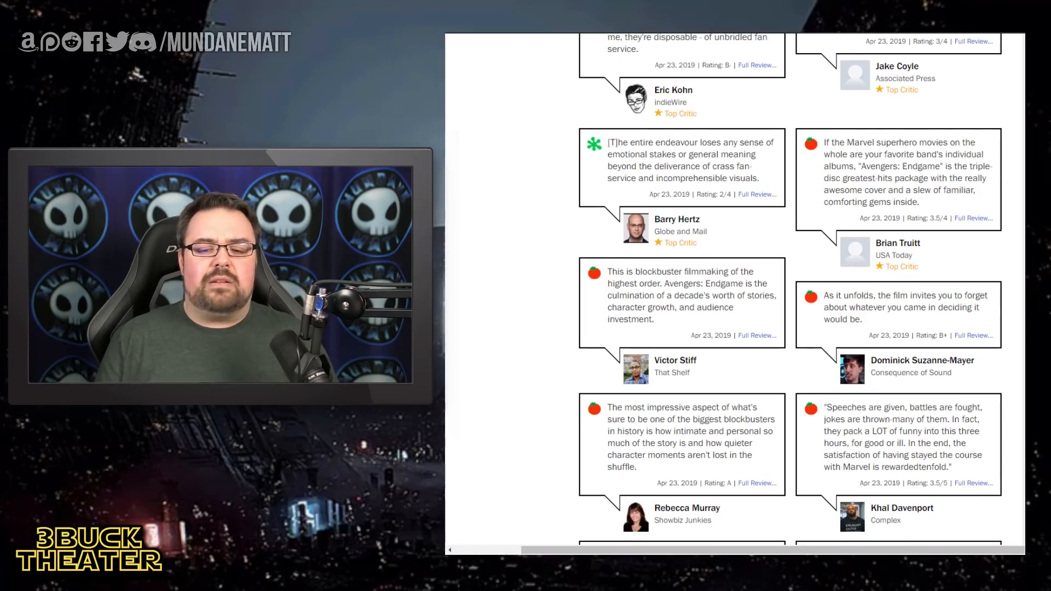
{"action": "scroll", "scroll_direction": "down", "scroll_amount": 3}
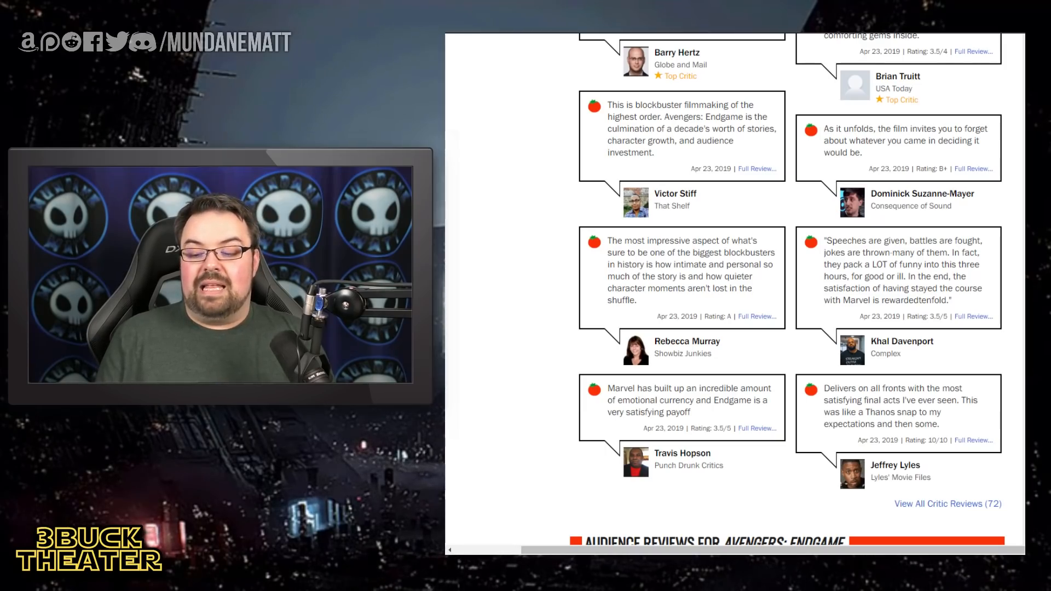
{"action": "scroll", "scroll_direction": "up", "scroll_amount": 3}
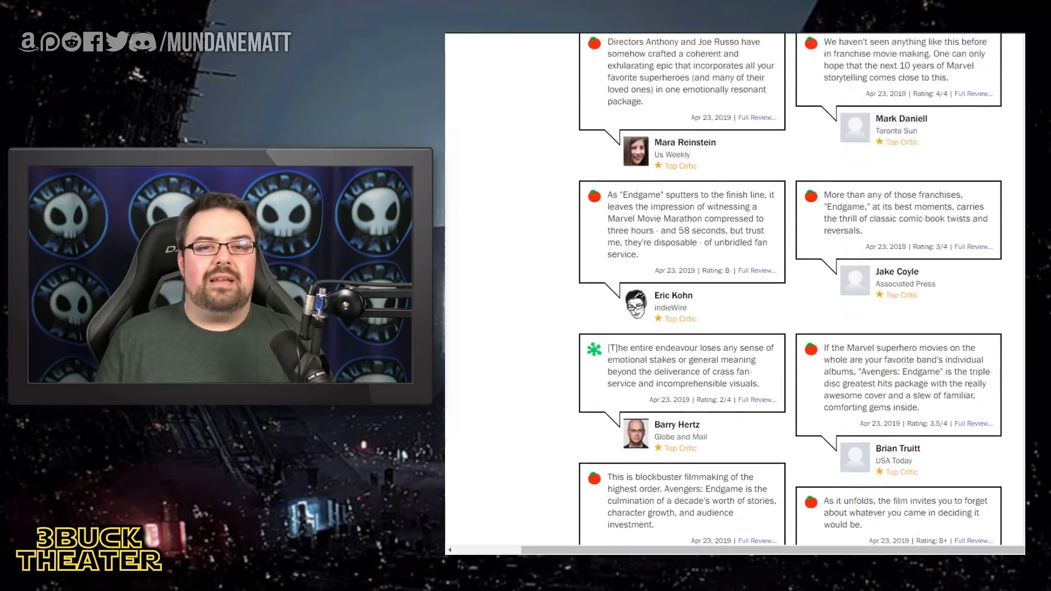
{"action": "scroll", "scroll_direction": "up", "scroll_amount": 3}
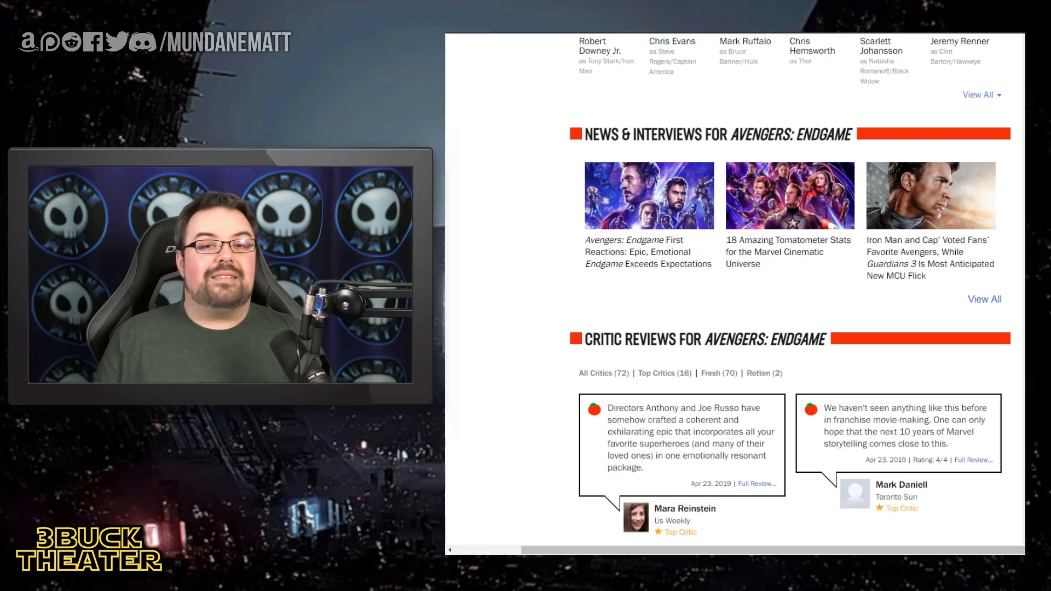